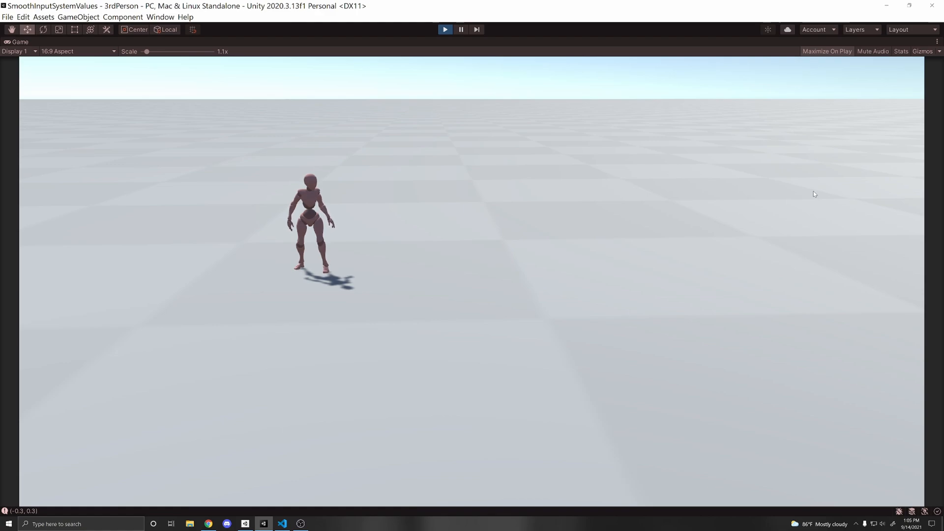
{"action": "mouse_move", "coordinate": [794, 235]}
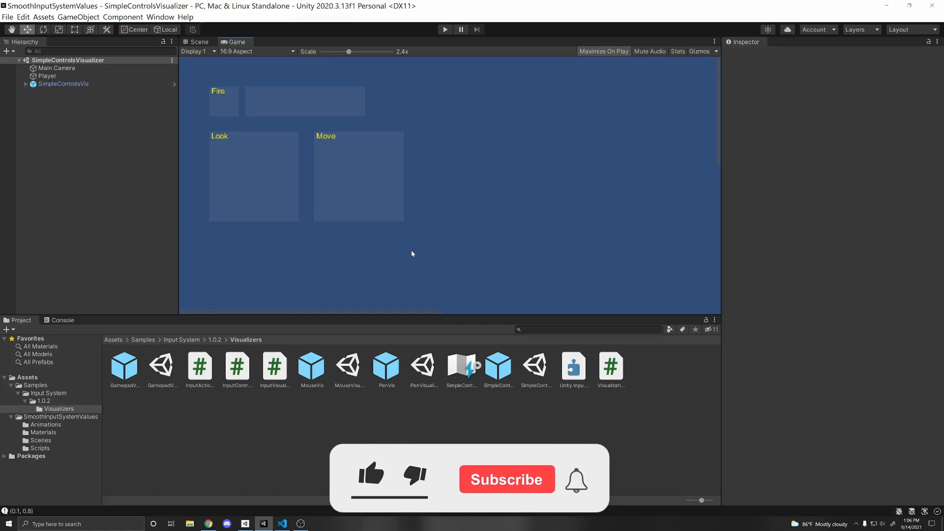
Open the SimpleControls Input Actions asset from the Visualizers folder
{"action": "left_click", "coordinate": [371, 474]}
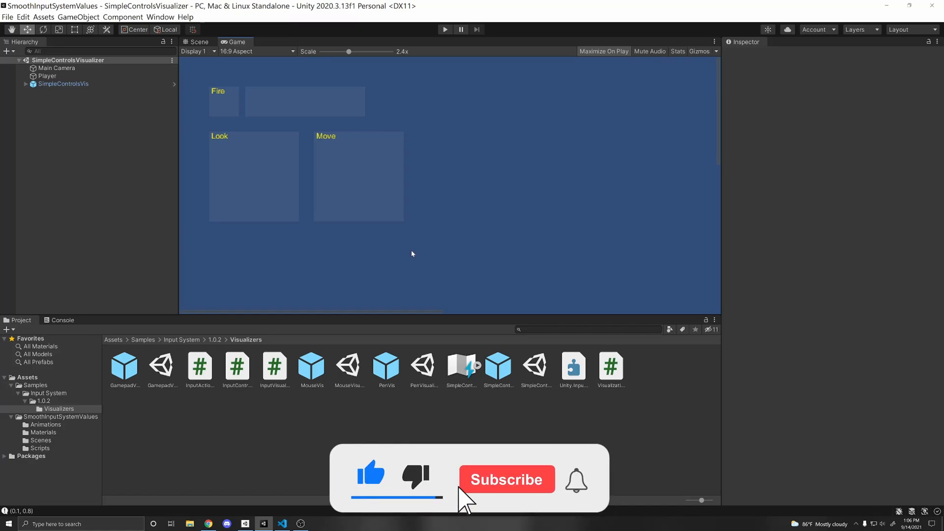
{"action": "left_click", "coordinate": [506, 479]}
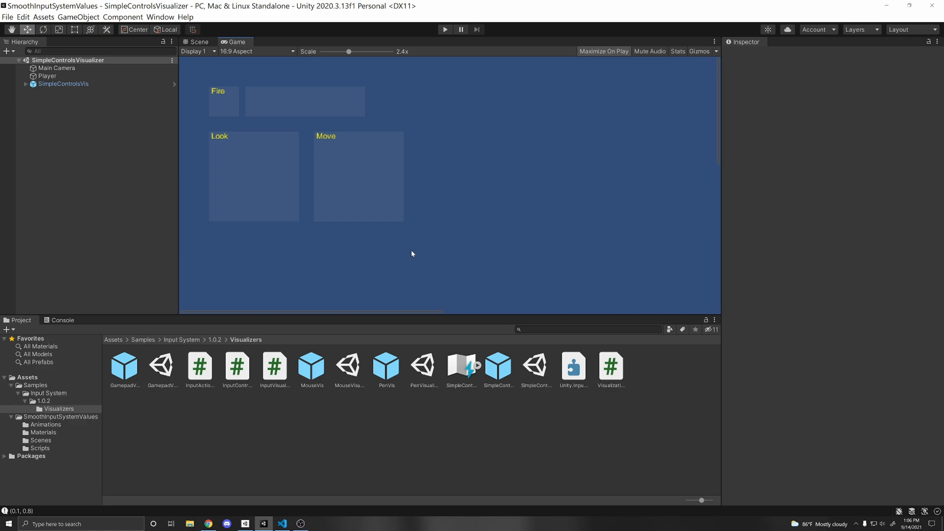
{"action": "mouse_move", "coordinate": [426, 211]}
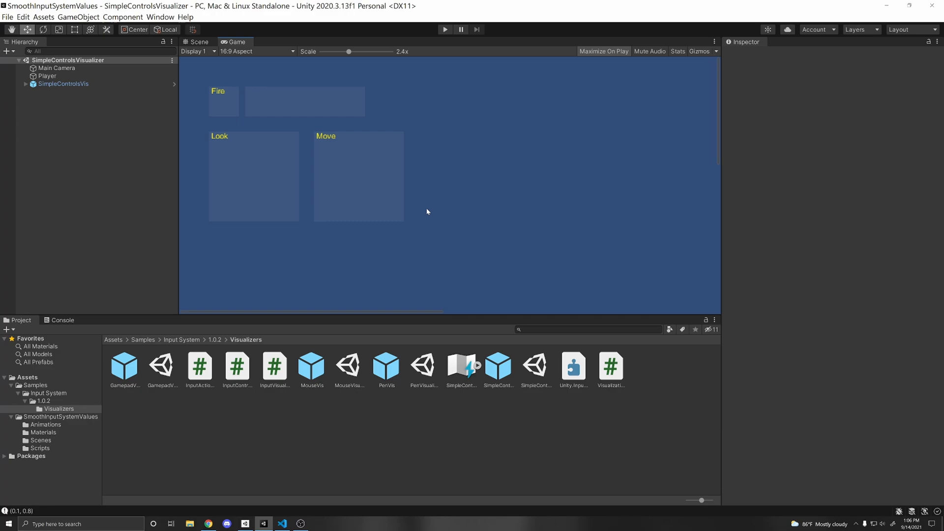
{"action": "mouse_move", "coordinate": [328, 179]}
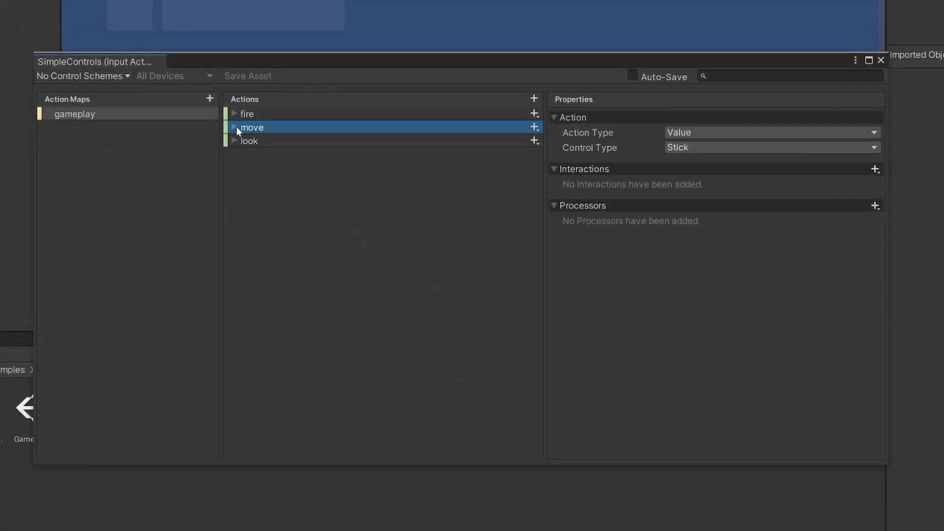
Inspect the move action's Left Stick [Gamepad] and Dpad composite bindings, then enter Play mode
{"action": "left_click", "coordinate": [232, 126]}
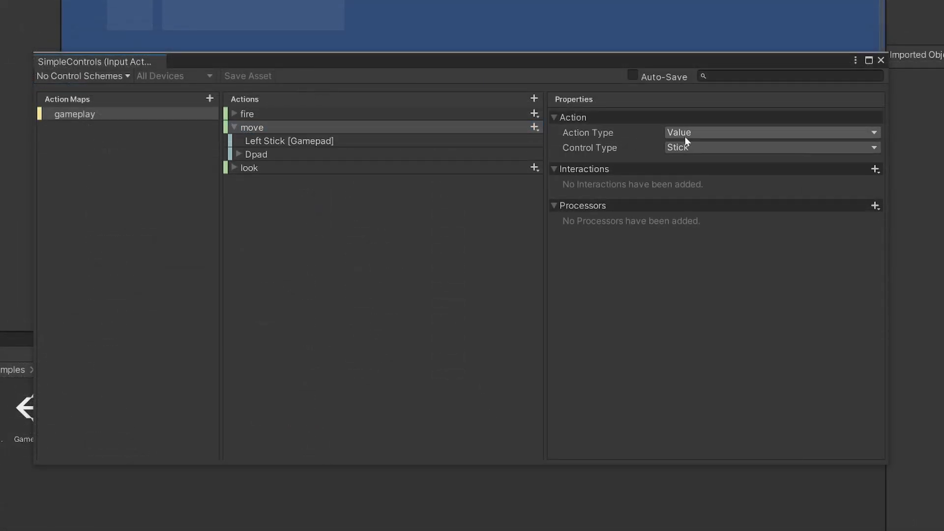
{"action": "left_click", "coordinate": [289, 140]}
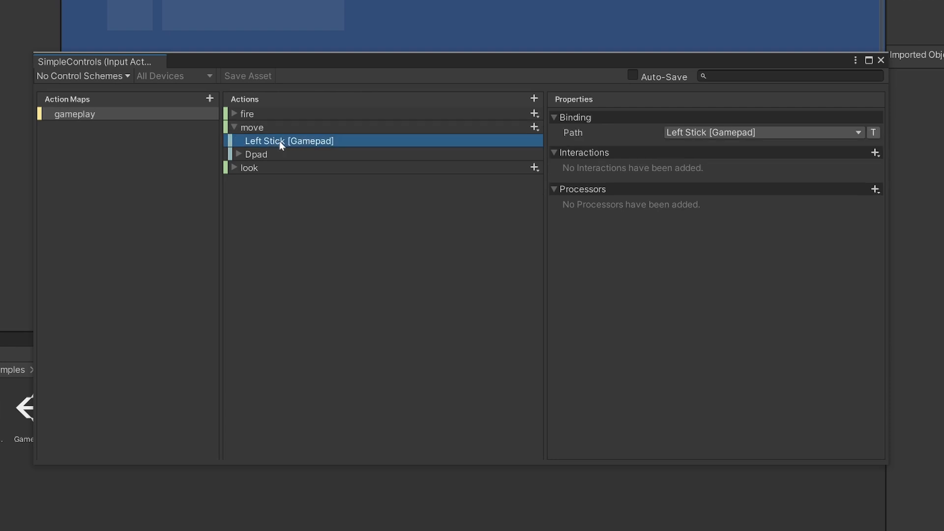
{"action": "mouse_move", "coordinate": [262, 156]}
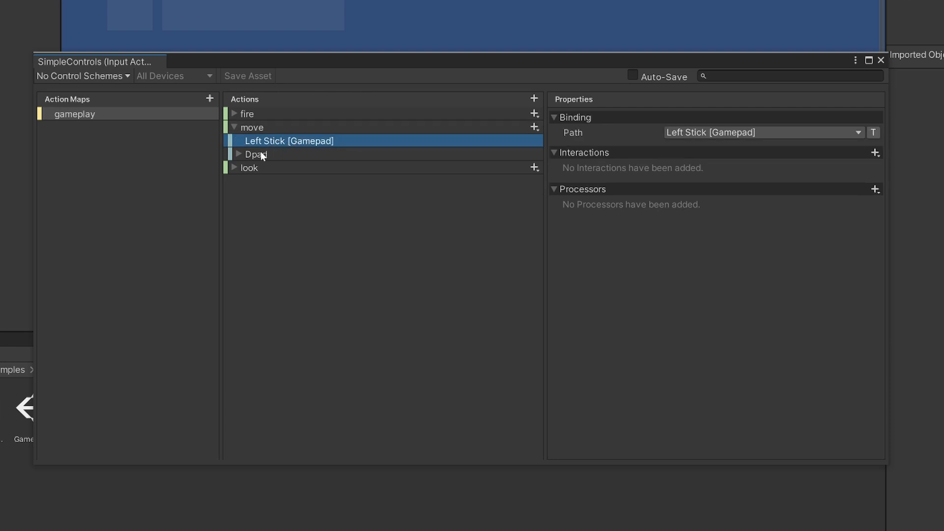
{"action": "left_click", "coordinate": [256, 154]}
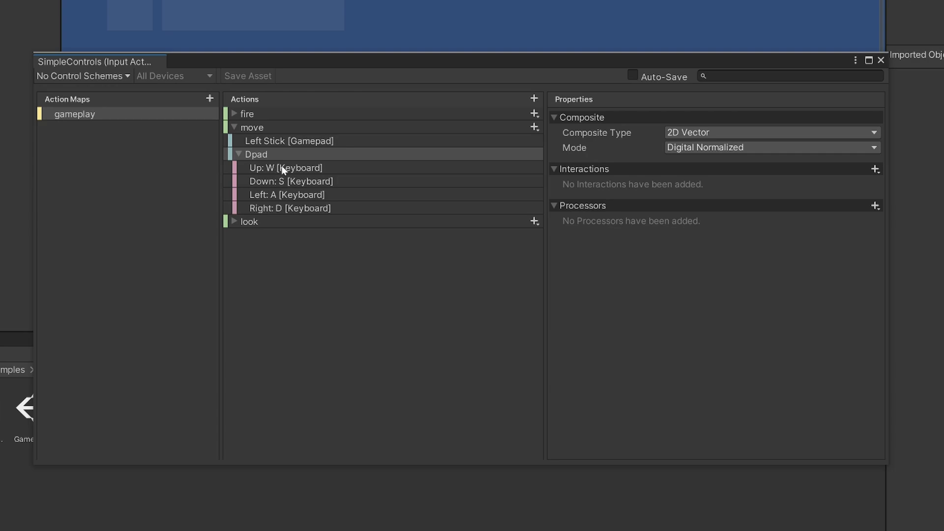
{"action": "left_click", "coordinate": [466, 9]}
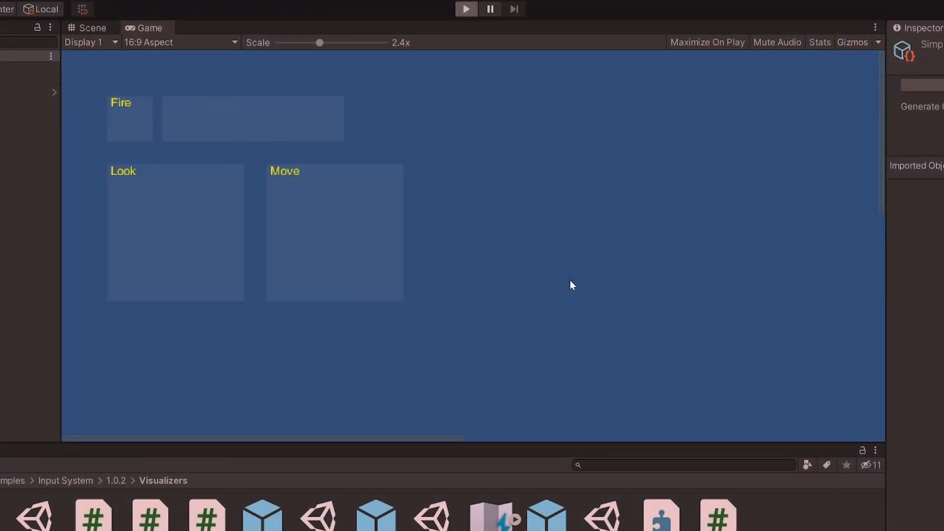
Send D, S and A keyboard move inputs in the running visualizer and compare with the left stick
{"action": "key", "text": "d"}
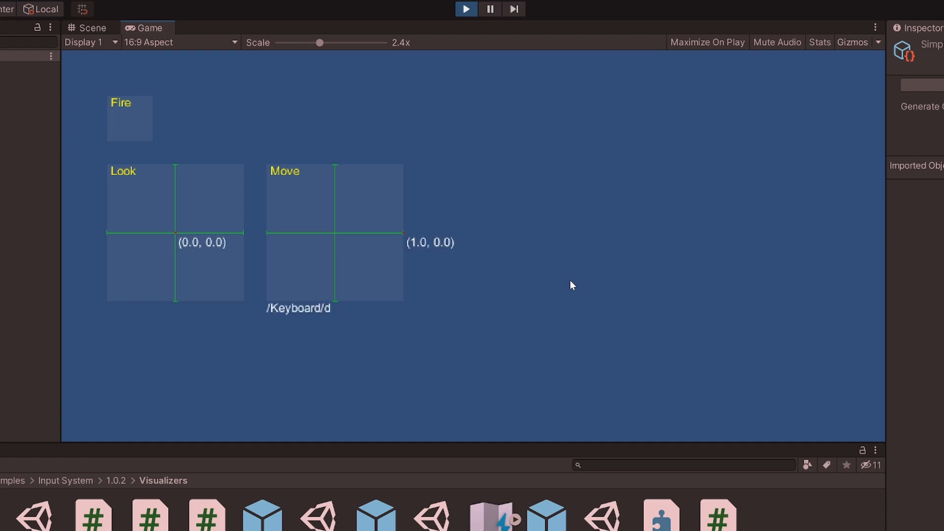
{"action": "key", "text": "s"}
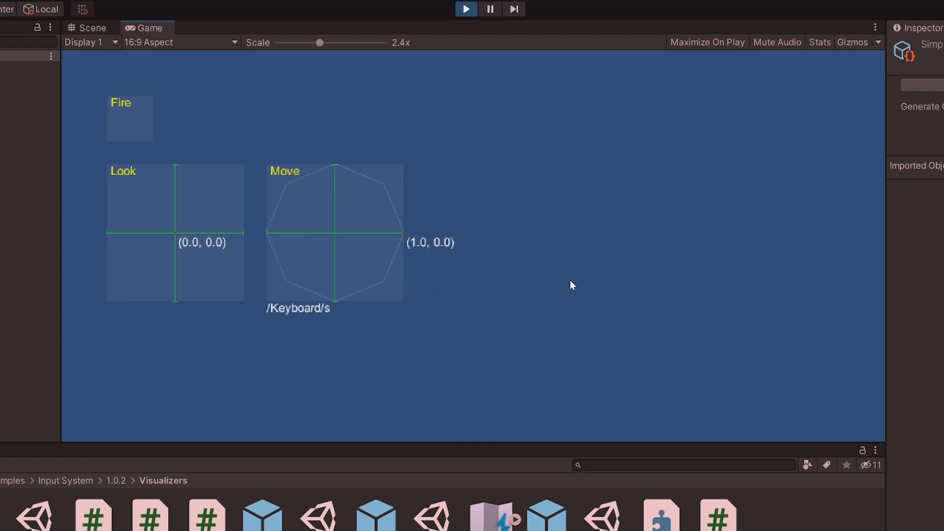
{"action": "key", "text": "a"}
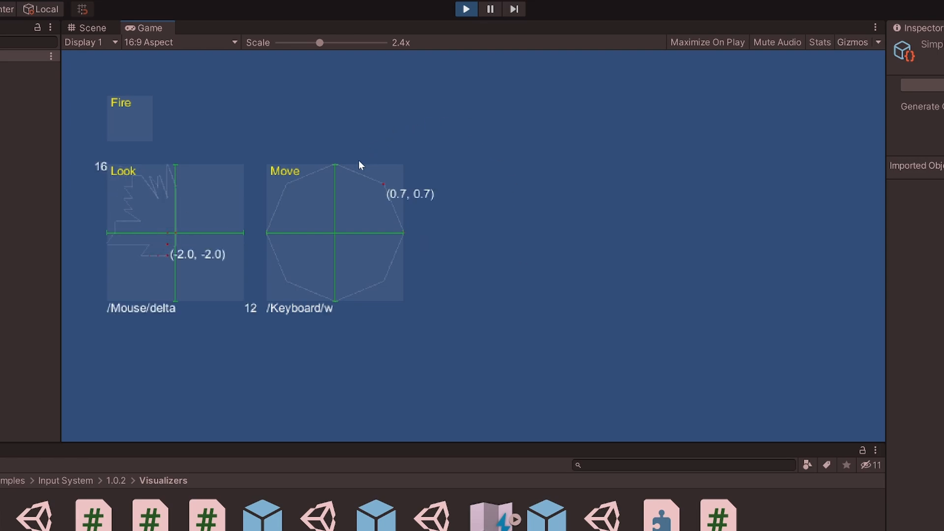
{"action": "mouse_move", "coordinate": [422, 208]}
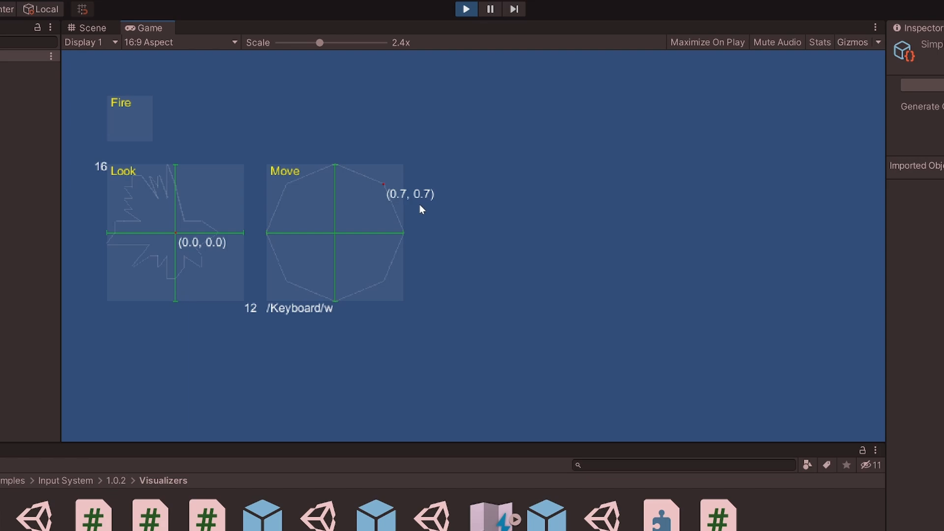
{"action": "mouse_move", "coordinate": [438, 205]}
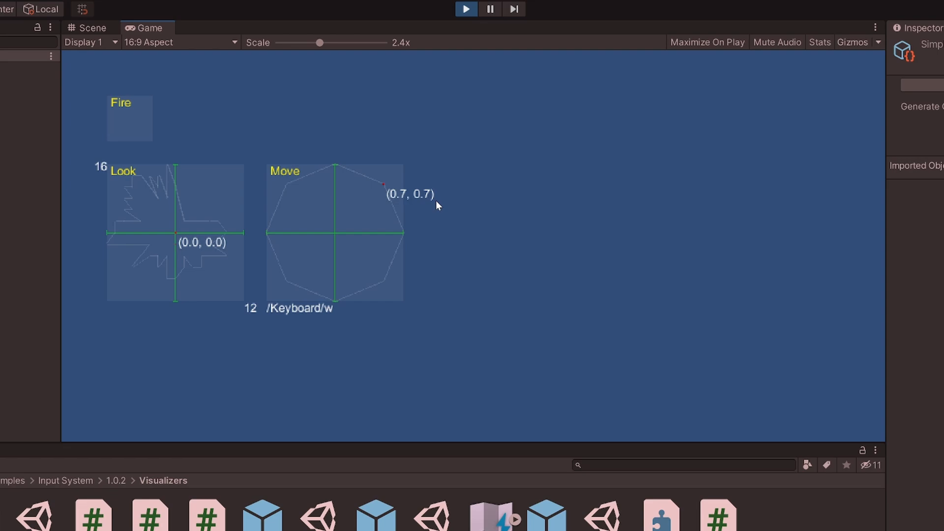
{"action": "mouse_move", "coordinate": [403, 215]}
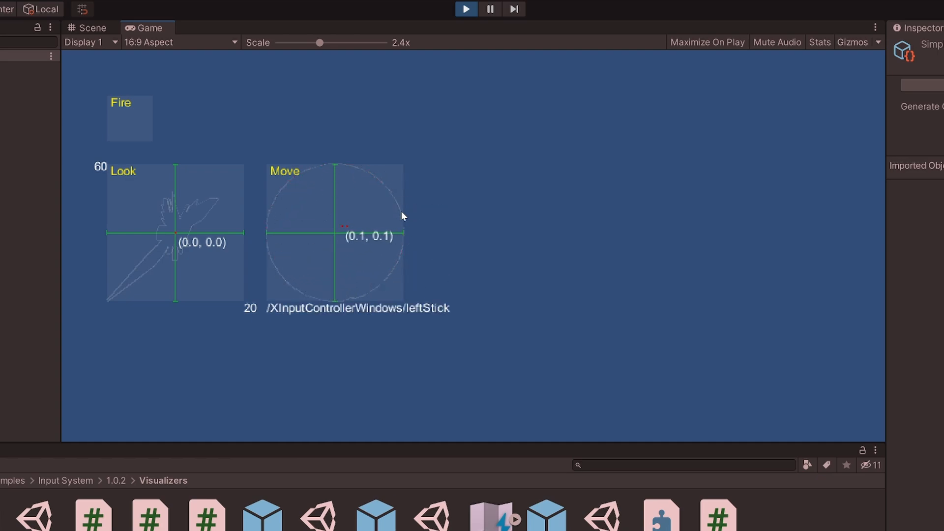
{"action": "left_click", "coordinate": [490, 8]}
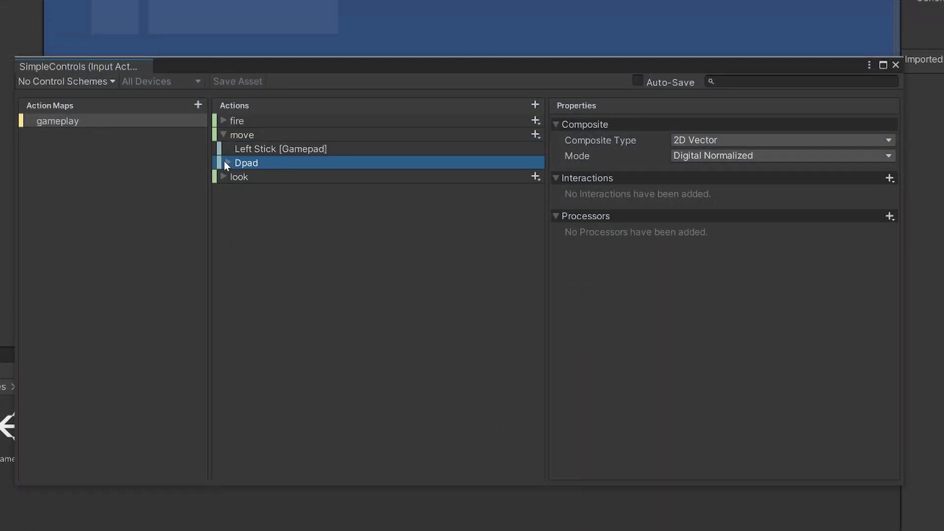
Expand the Dpad composite to review its W/S/A/D bindings and Digital Normalized mode
{"action": "left_click", "coordinate": [223, 162]}
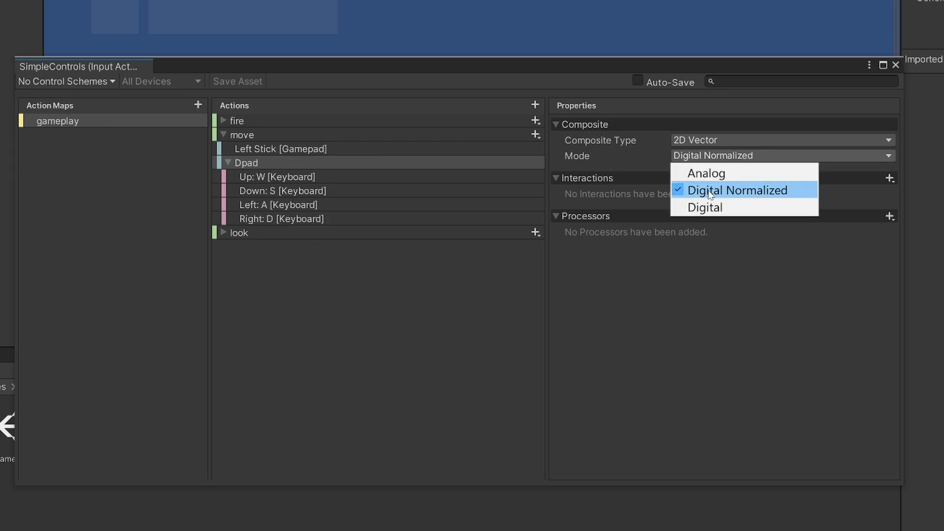
{"action": "mouse_move", "coordinate": [723, 208]}
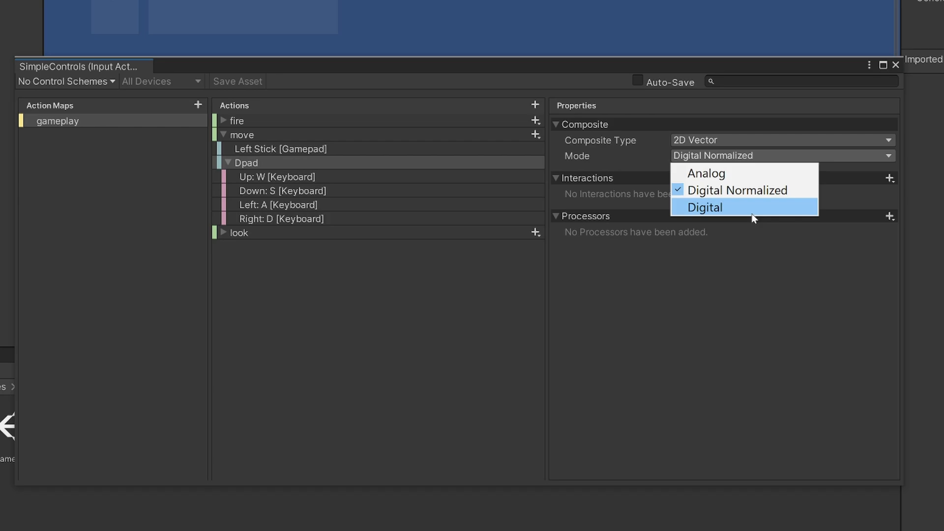
{"action": "mouse_move", "coordinate": [757, 220]}
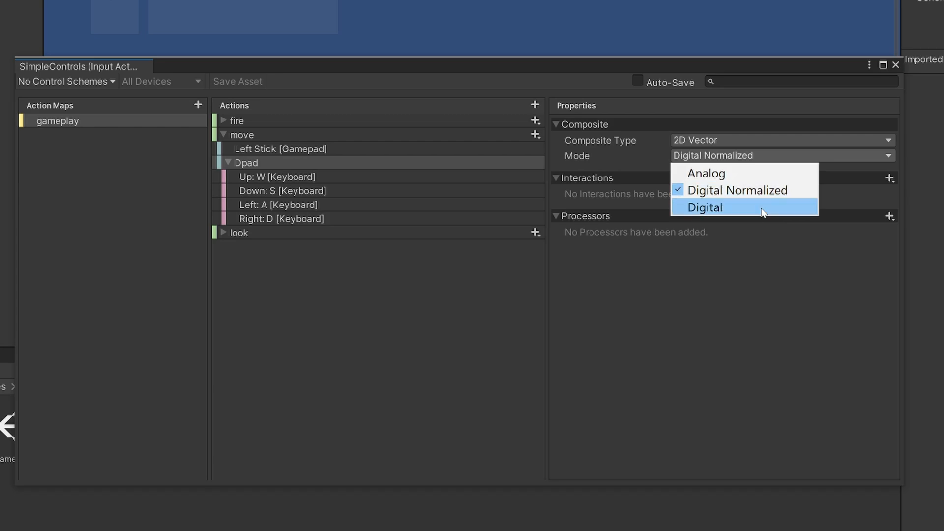
{"action": "mouse_move", "coordinate": [720, 173]}
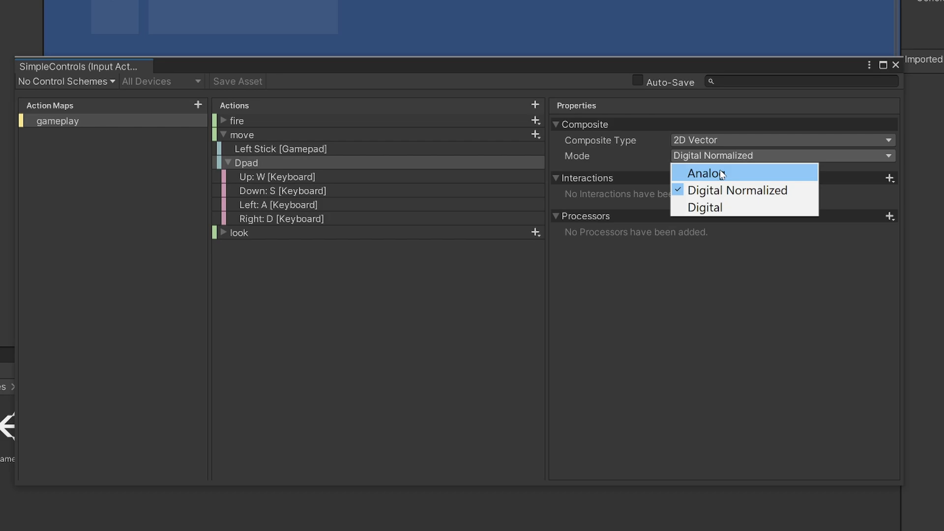
{"action": "mouse_move", "coordinate": [750, 178]}
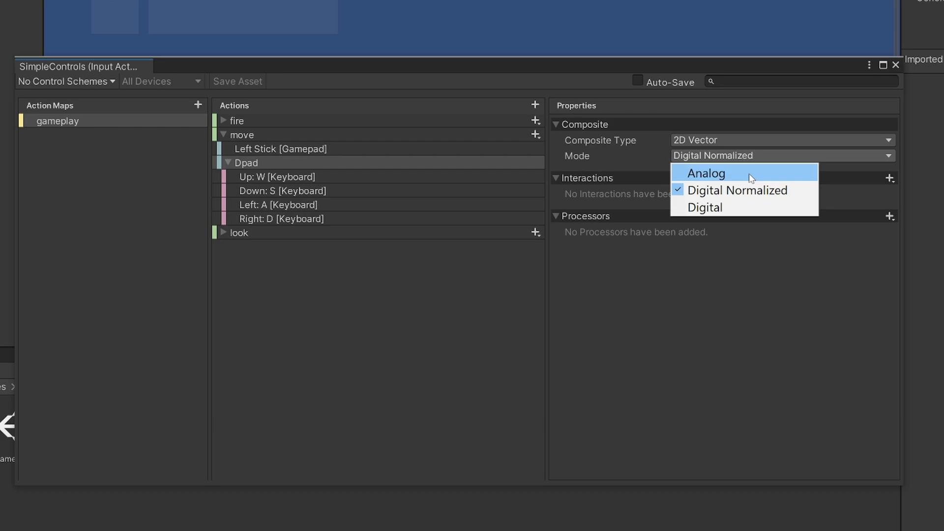
{"action": "mouse_move", "coordinate": [746, 227]}
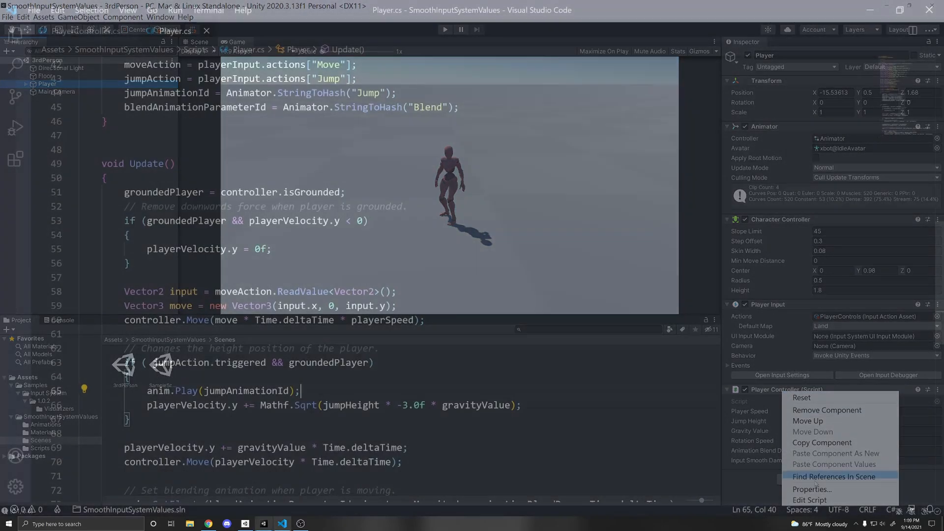
{"action": "left_click", "coordinate": [283, 523]}
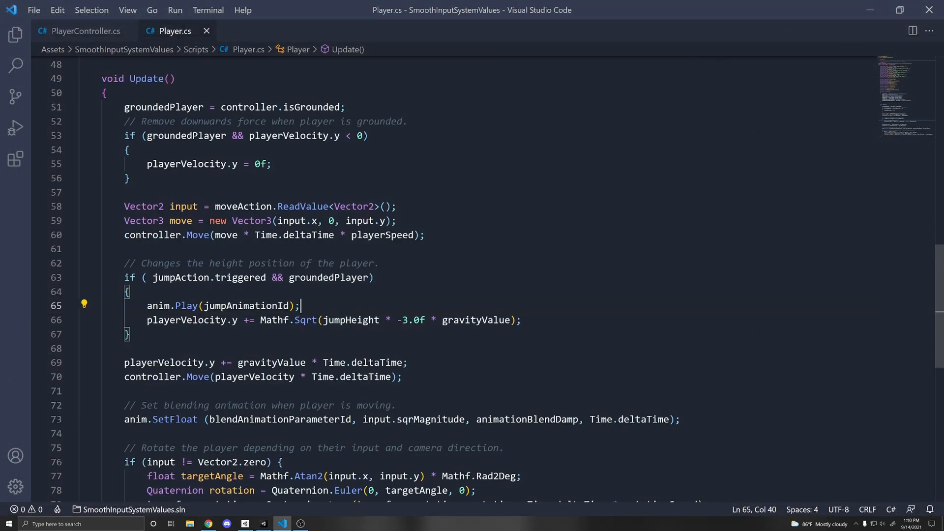
{"action": "triple_click", "coordinate": [259, 206]}
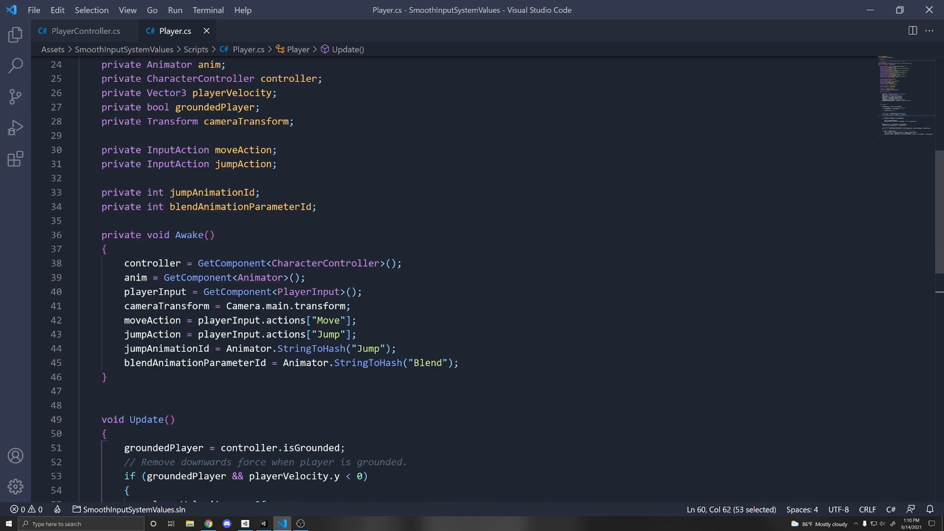
{"action": "scroll", "scroll_direction": "up", "scroll_amount": 3}
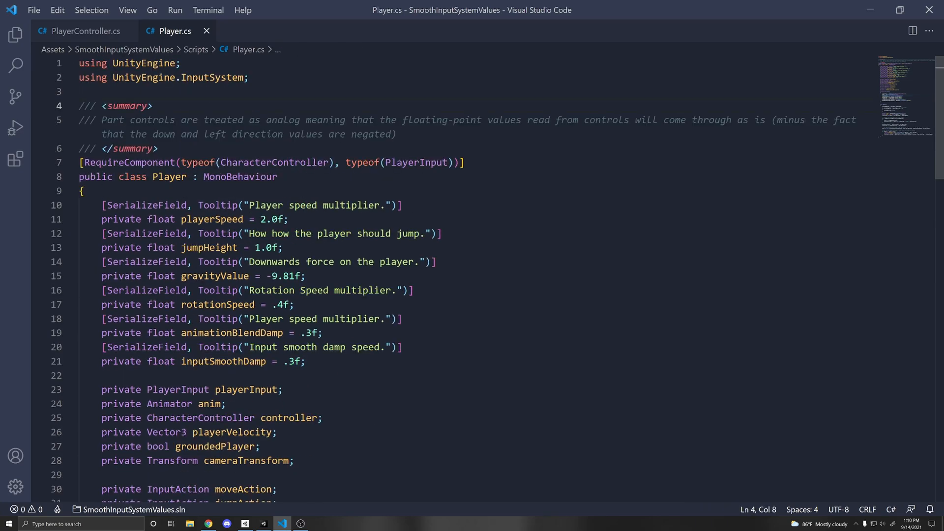
{"action": "double_click", "coordinate": [213, 77]}
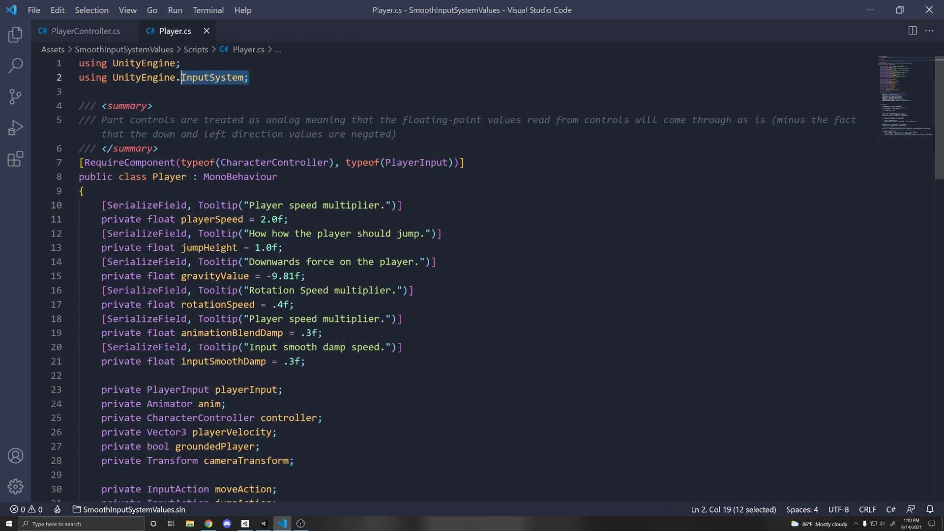
{"action": "scroll", "scroll_direction": "down", "scroll_amount": 3}
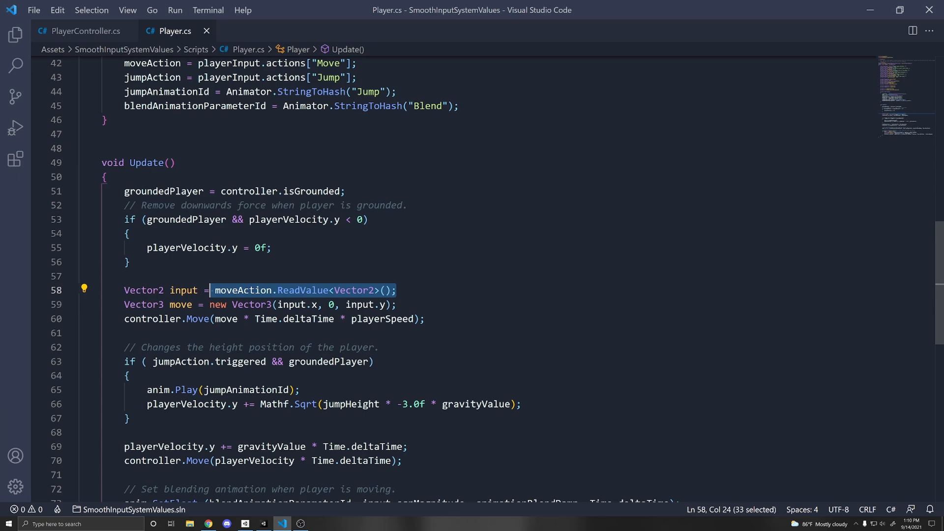
{"action": "left_click", "coordinate": [397, 289]}
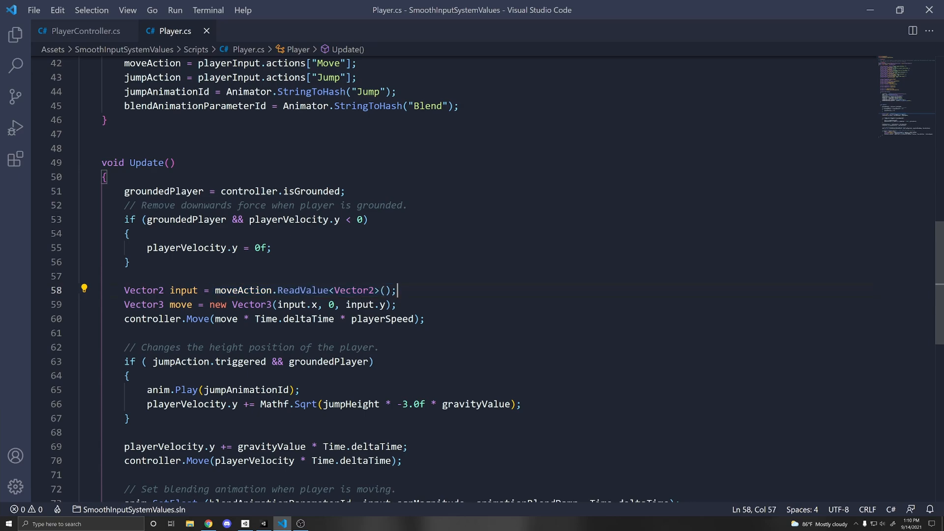
{"action": "key", "text": "enter"}
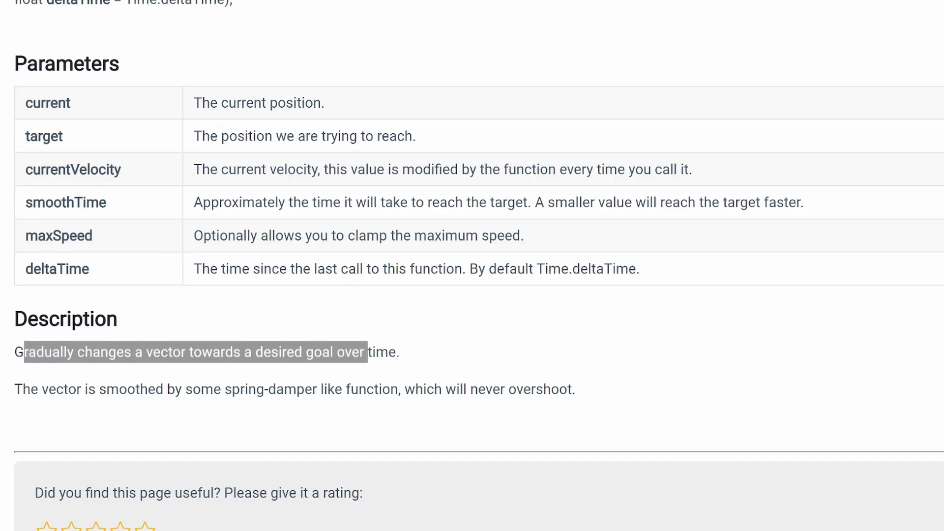
{"action": "scroll", "scroll_direction": "up", "scroll_amount": 3}
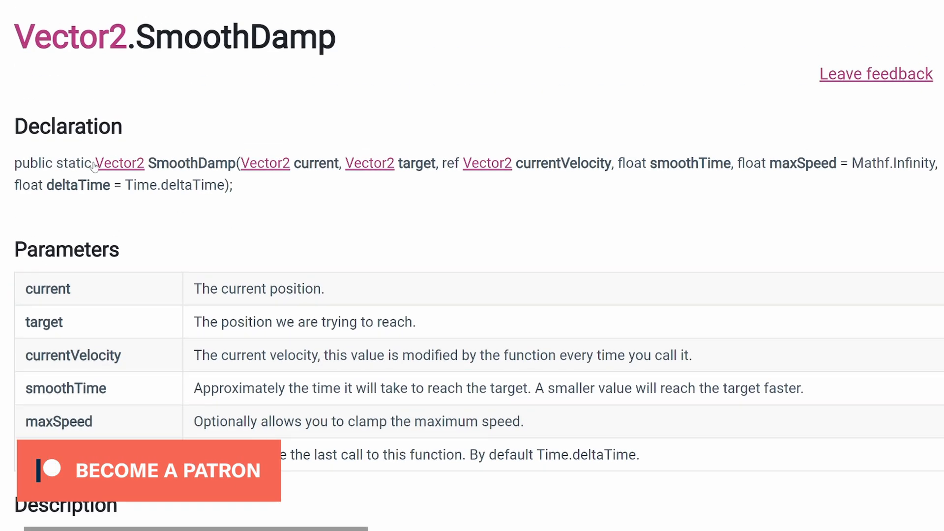
{"action": "mouse_move", "coordinate": [105, 67]}
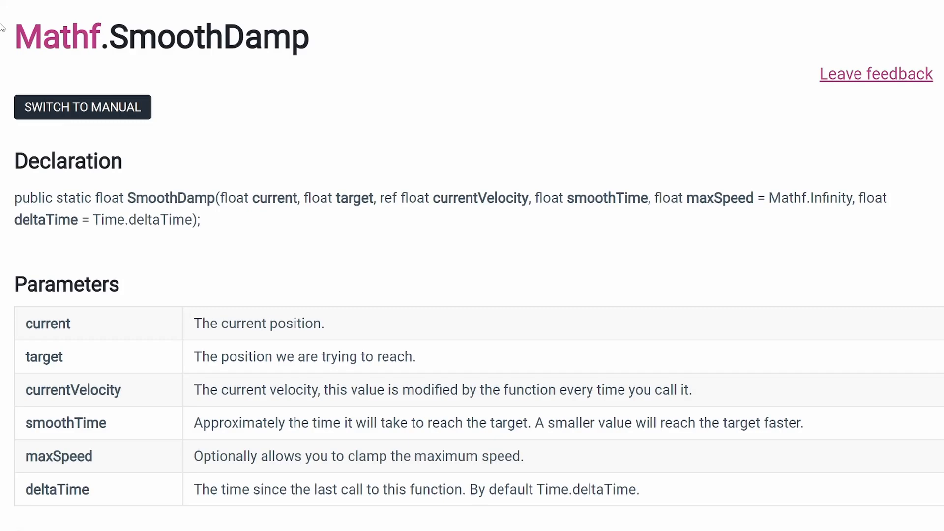
{"action": "double_click", "coordinate": [57, 38]}
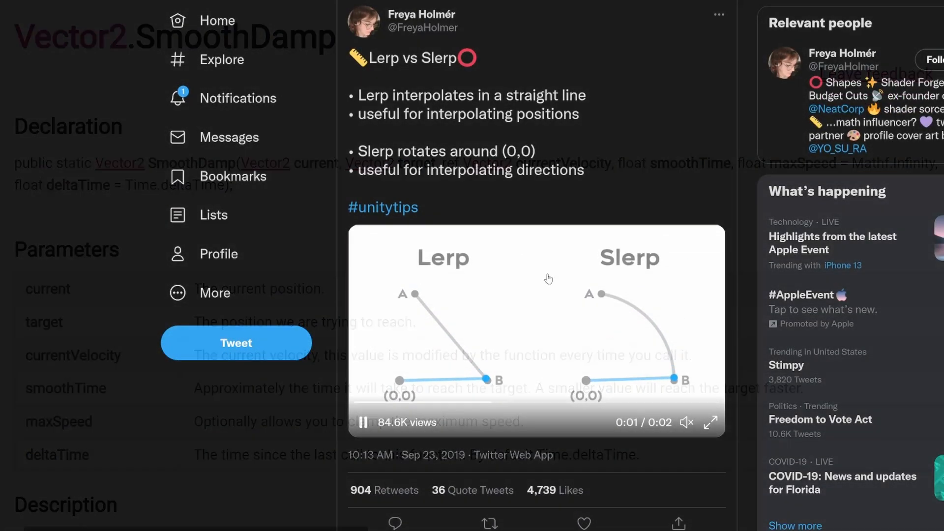
{"action": "scroll", "scroll_direction": "down", "scroll_amount": 3}
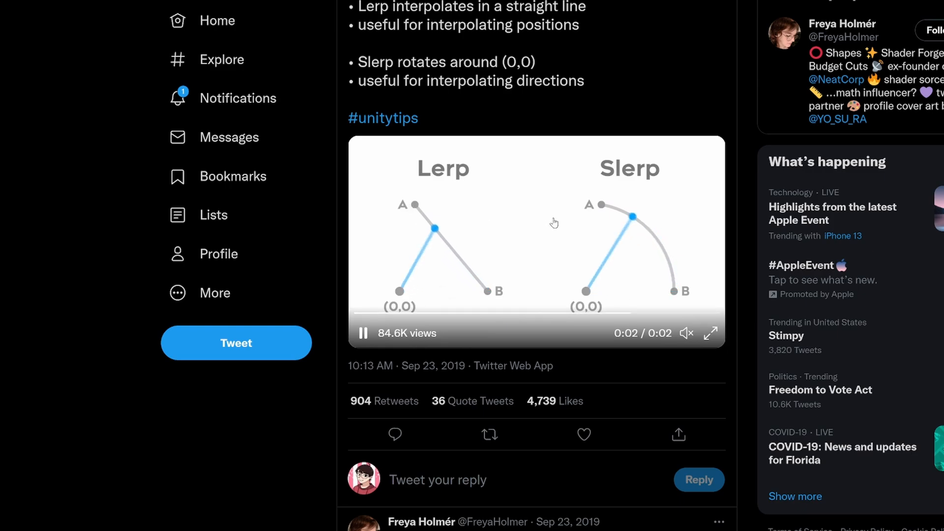
{"action": "mouse_move", "coordinate": [579, 208]}
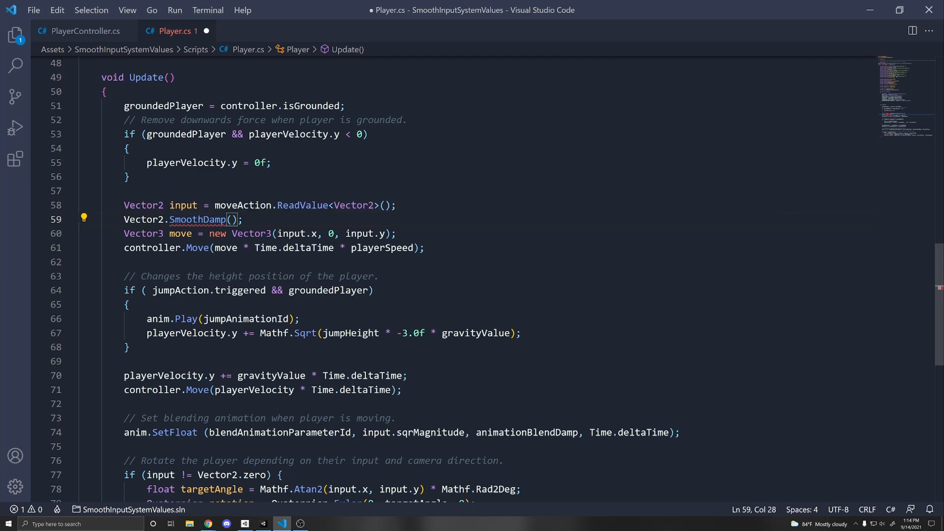
Declare 'private Vector2 currentInputVector;' and pass currentInputVector, input into Vector2.SmoothDamp
{"action": "scroll", "scroll_direction": "up", "scroll_amount": 3}
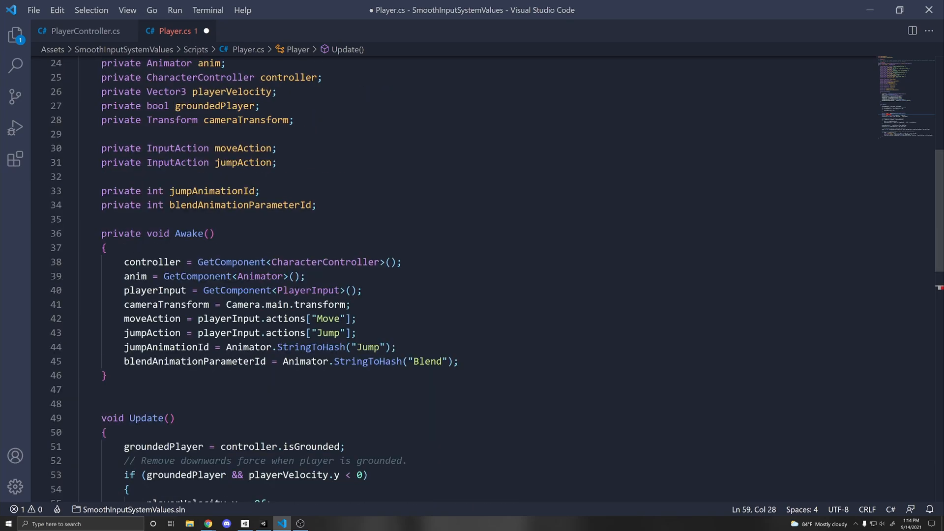
{"action": "type", "text": "private Vector2"}
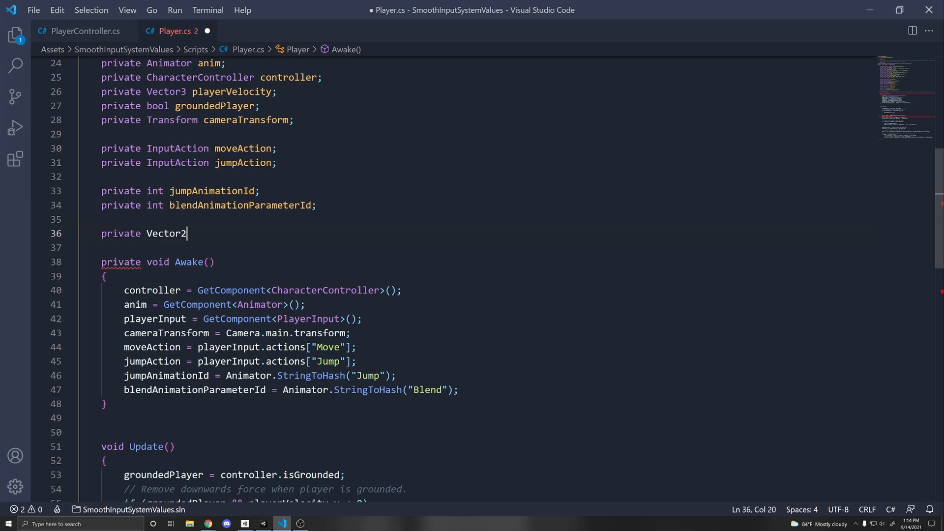
{"action": "type", "text": "currentInputV"}
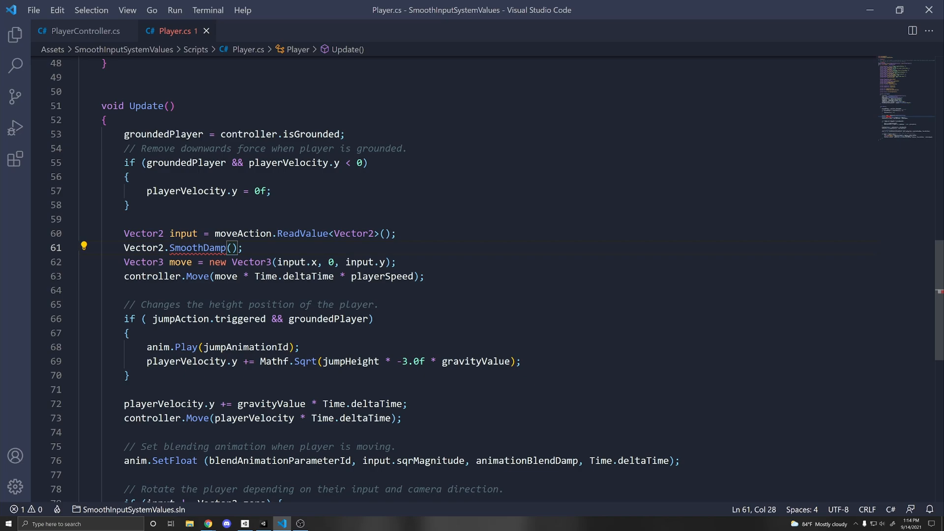
{"action": "type", "text": "currentInputVector,"}
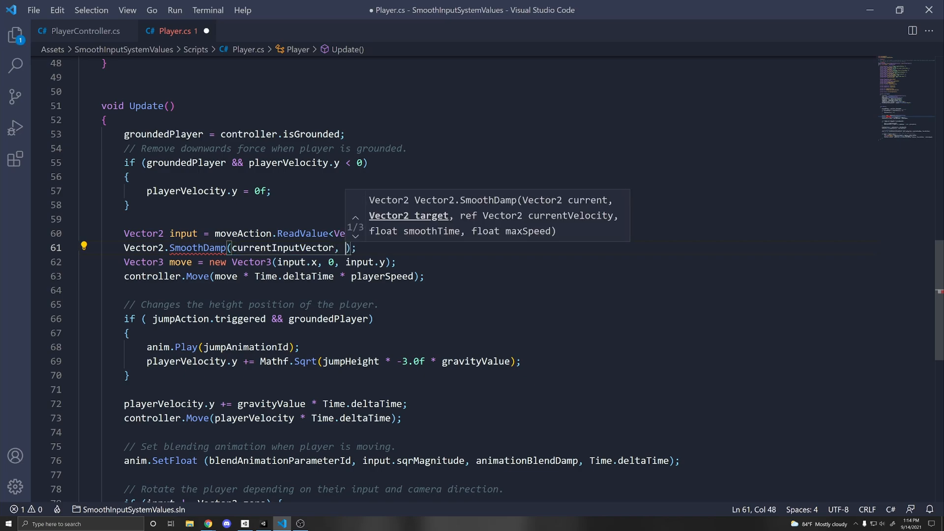
{"action": "type", "text": "inp"}
{"action": "type", "text": "private Vec"}
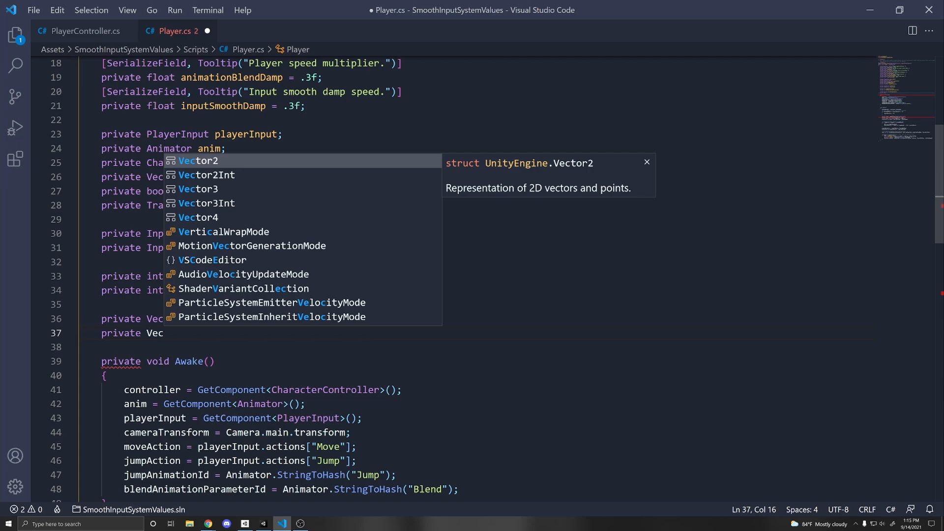
Declare 'private Vector2 smoothInputVelocity;' and add ref smoothInputVelocity, smoothInputSpeed to SmoothDamp
{"action": "type", "text": "smoothInputV"}
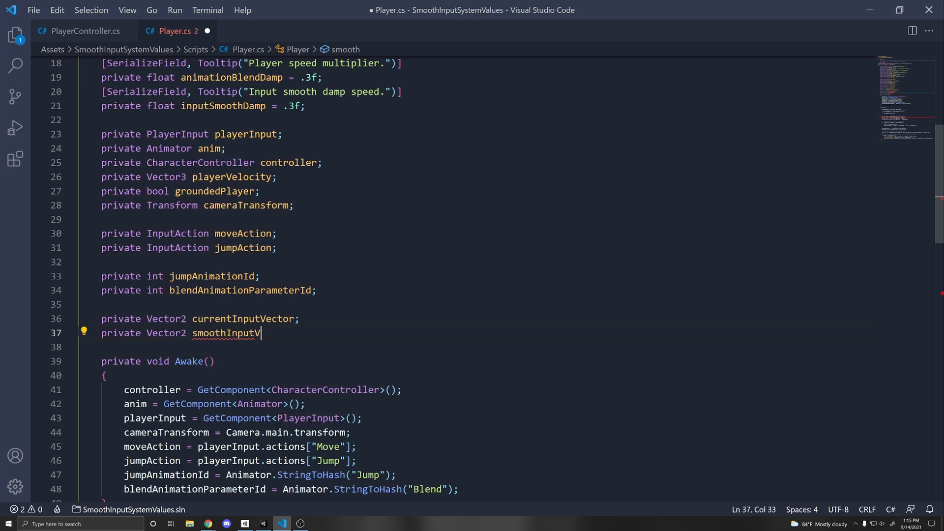
{"action": "type", "text": "elocity;"}
{"action": "type", "text": "Vector2.SmoothDamp(currentInputVector, input, );"}
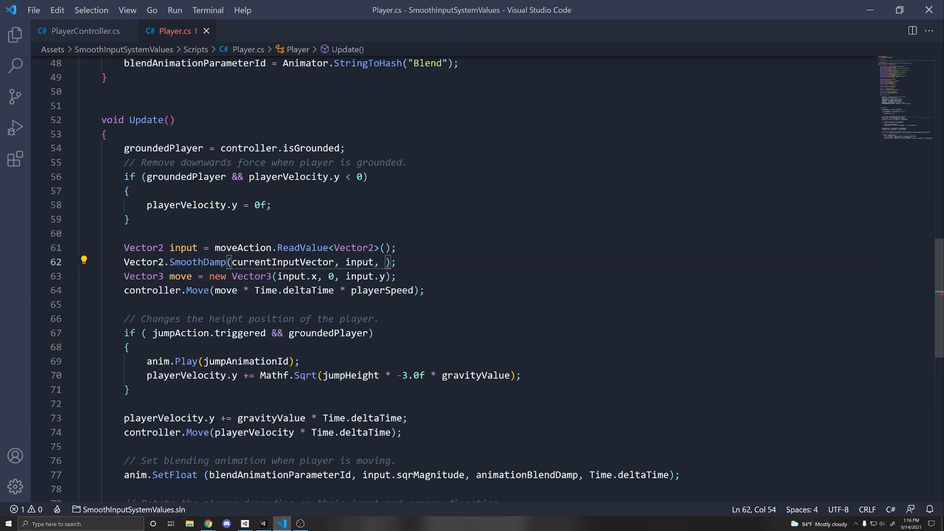
{"action": "type", "text": "ref smoothInputVelocity,"}
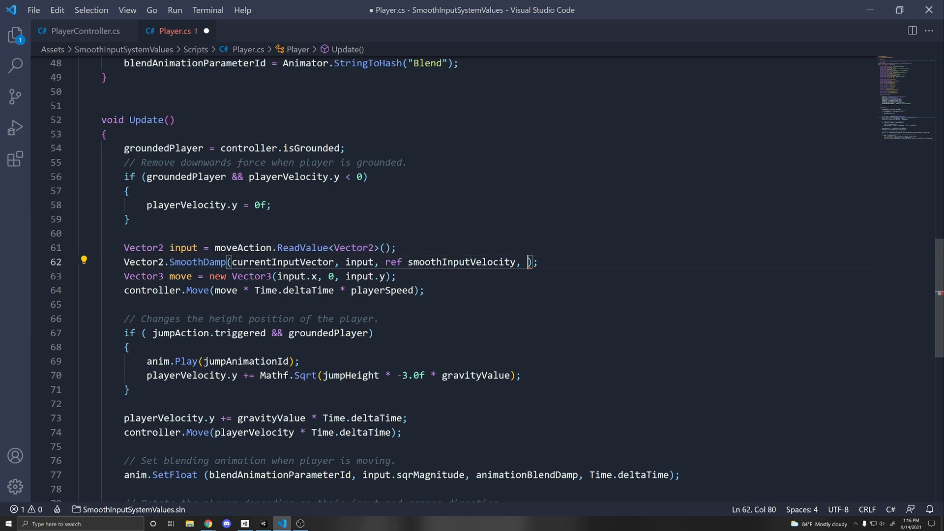
{"action": "type", "text": "smoothInputSpeed,"}
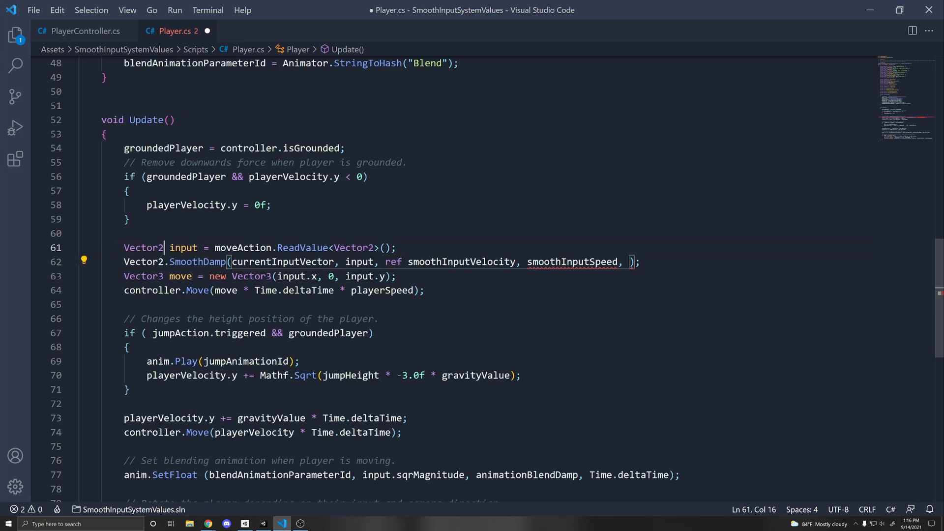
{"action": "double_click", "coordinate": [184, 248]}
{"action": "type", "text": "private dl"}
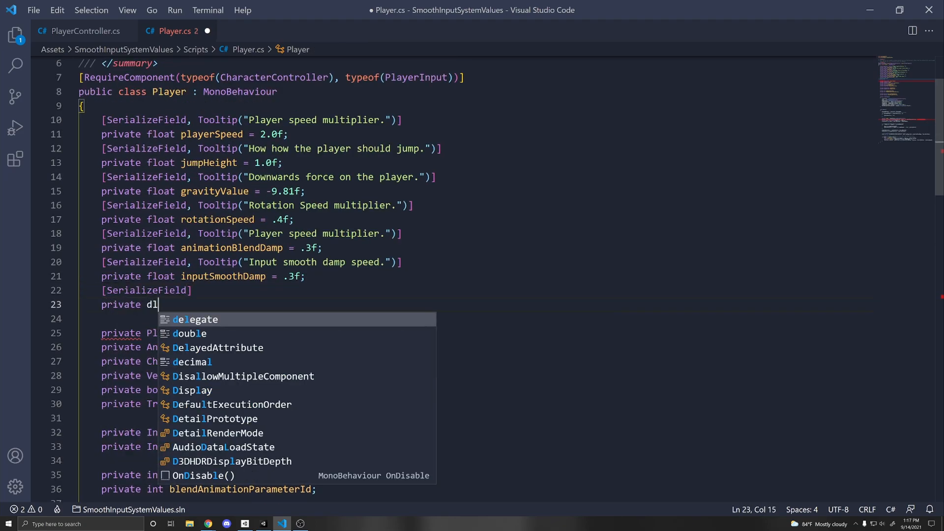
Add serialized 'private float smoothInputSpeed = .2f;' and save Player.cs
{"action": "type", "text": "float smoothInputSpeed;"}
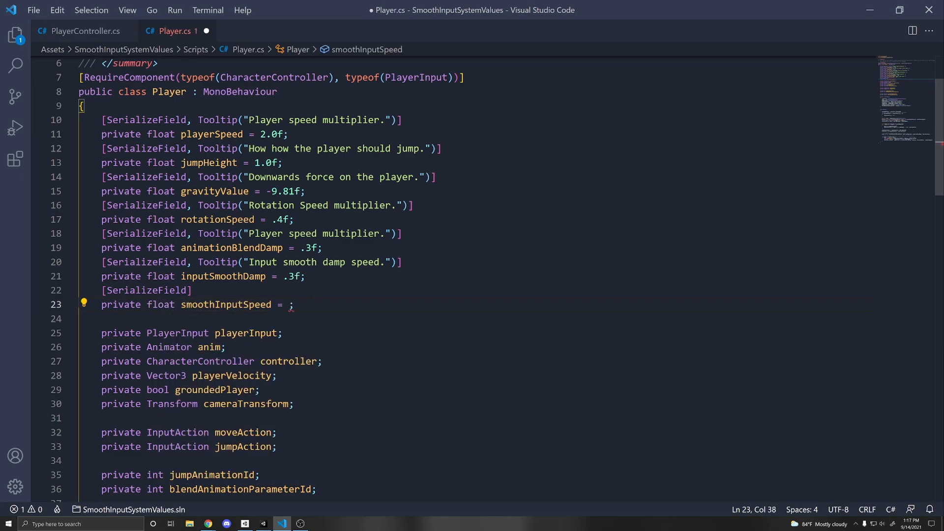
{"action": "type", "text": ".2f"}
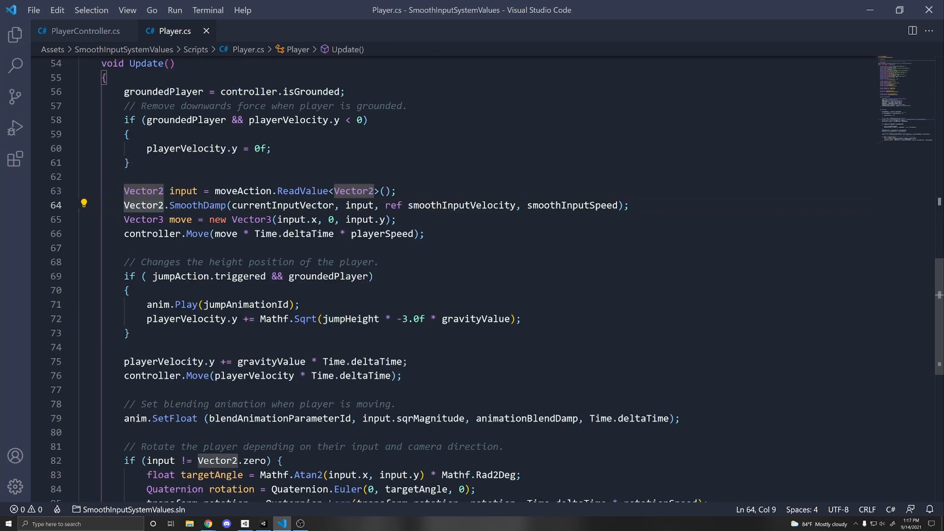
Assign SmoothDamp to currentInputVector and build the move Vector3 from currentInputVector.x and .y
{"action": "double_click", "coordinate": [279, 206]}
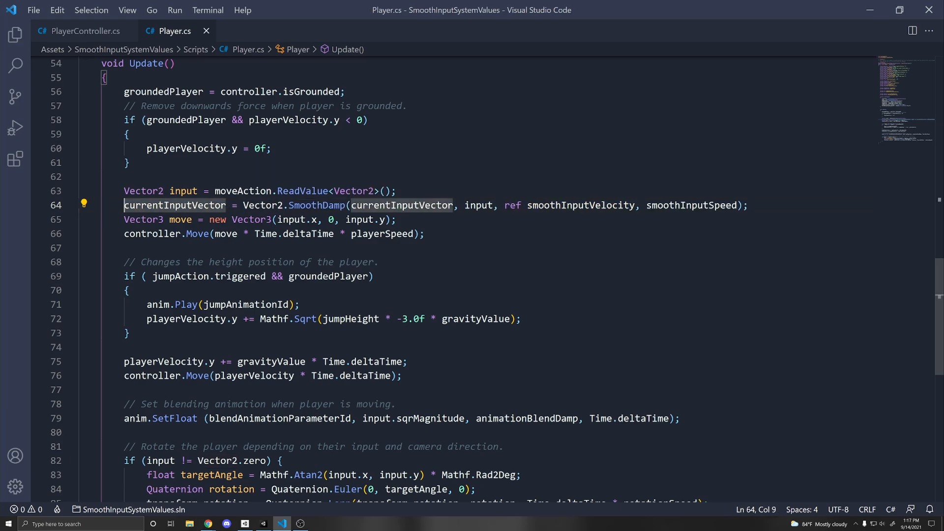
{"action": "double_click", "coordinate": [175, 205]}
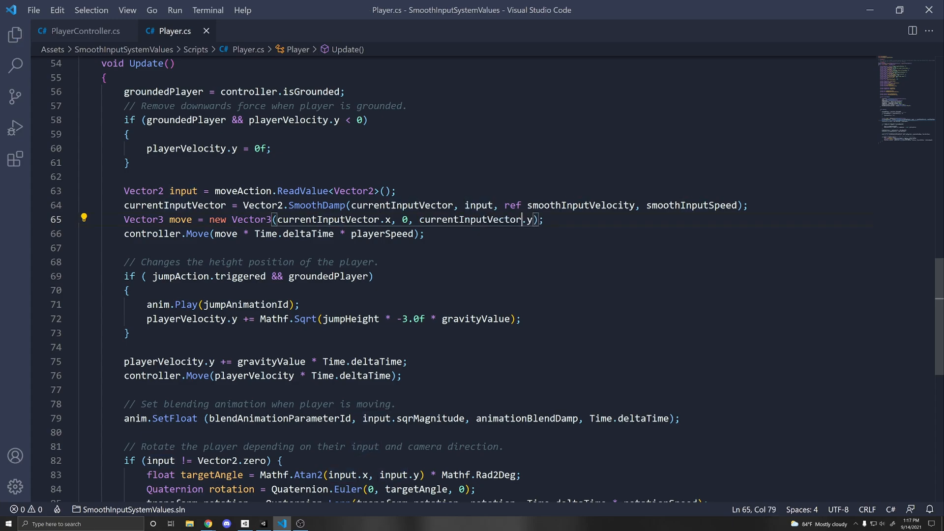
{"action": "left_click", "coordinate": [264, 523]}
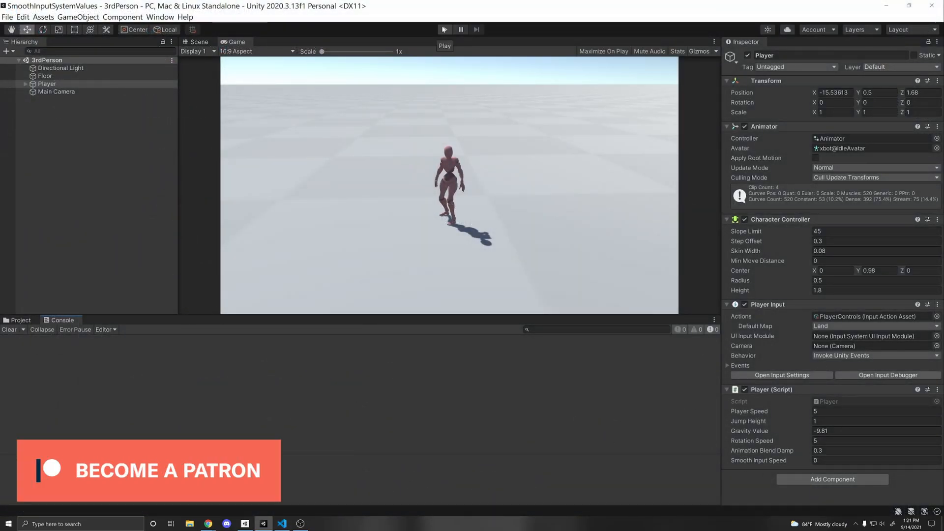
Enter Play mode and set the Player's Smooth Input Speed to 0.2
{"action": "left_click", "coordinate": [444, 28]}
{"action": "type", "text": ".2"}
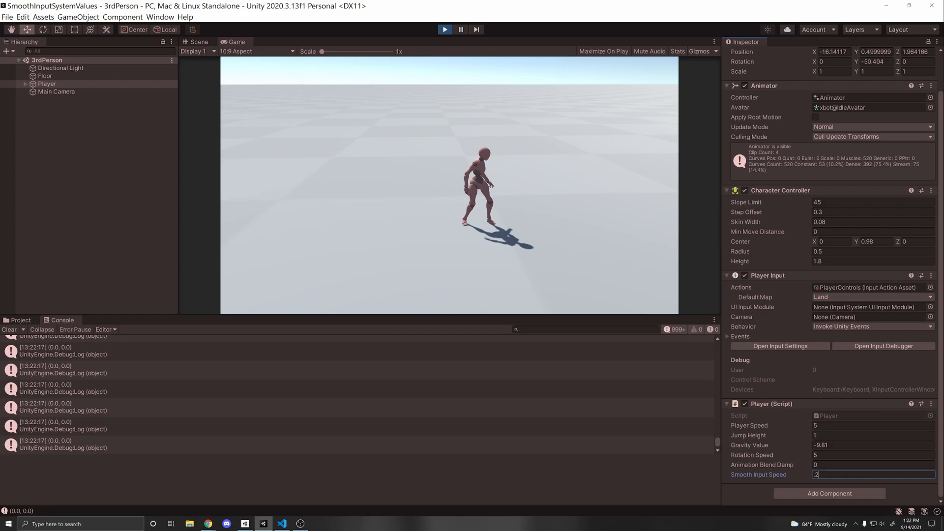
{"action": "key", "text": "Return"}
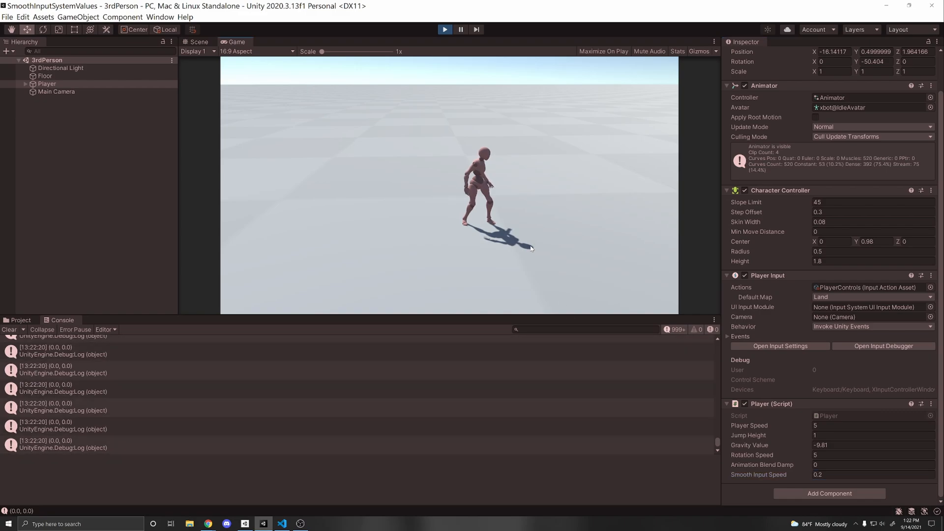